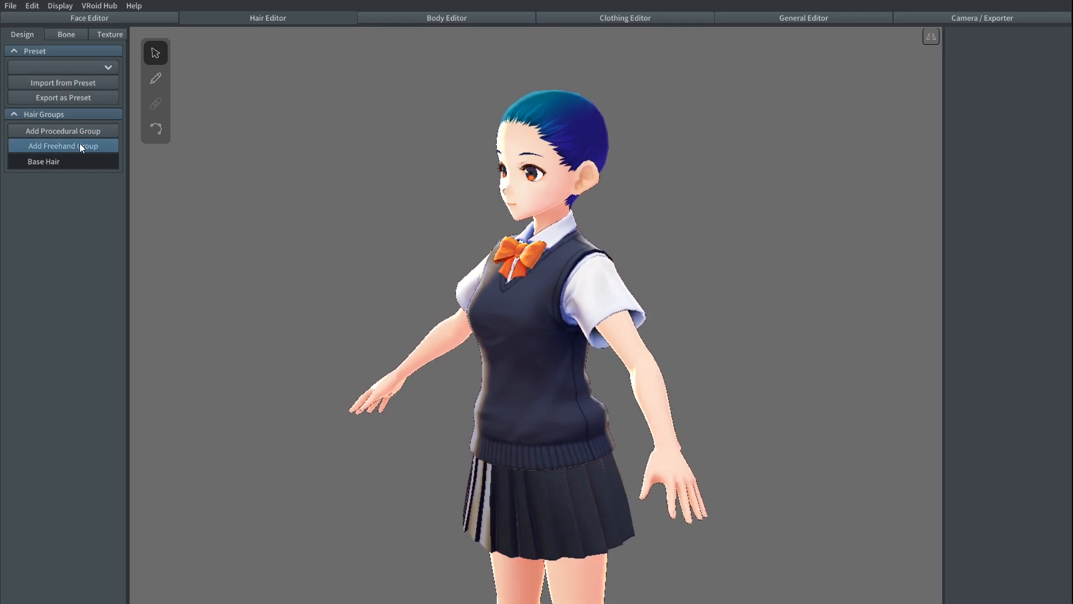
- Add a new freehand hair group in the Hair Editor's Design tab
click(62, 145)
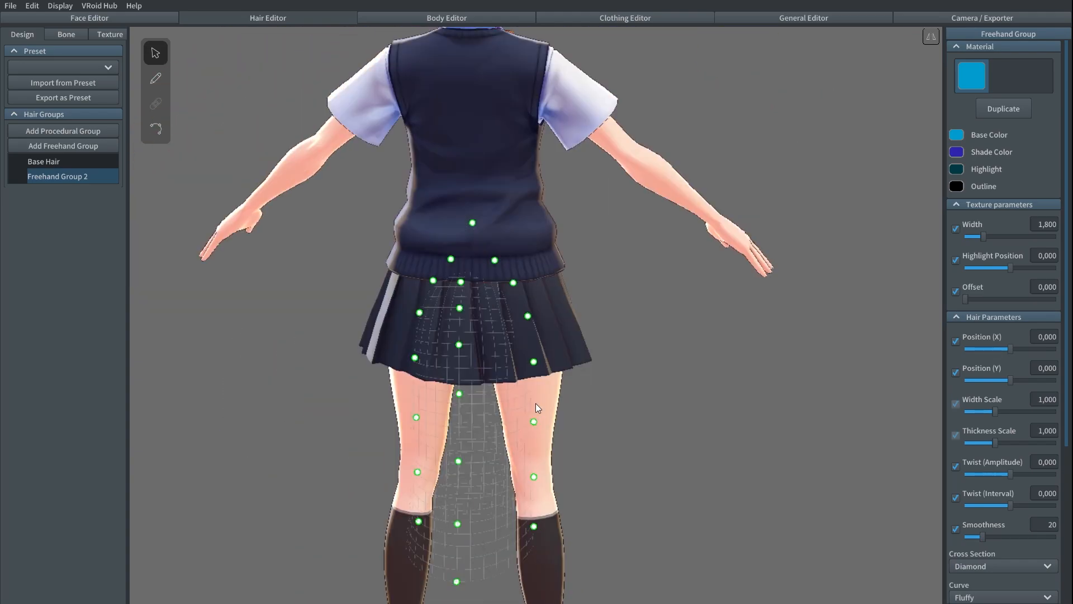
- Draw tail strands on the guide and flip Hair 4 to mirror it
click(155, 78)
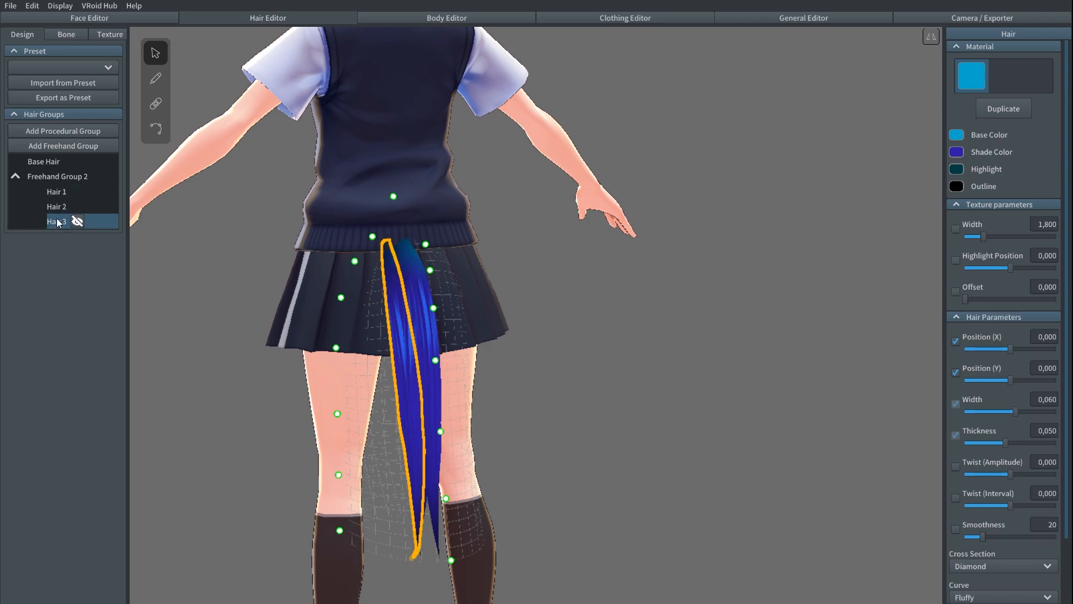
right_click(56, 235)
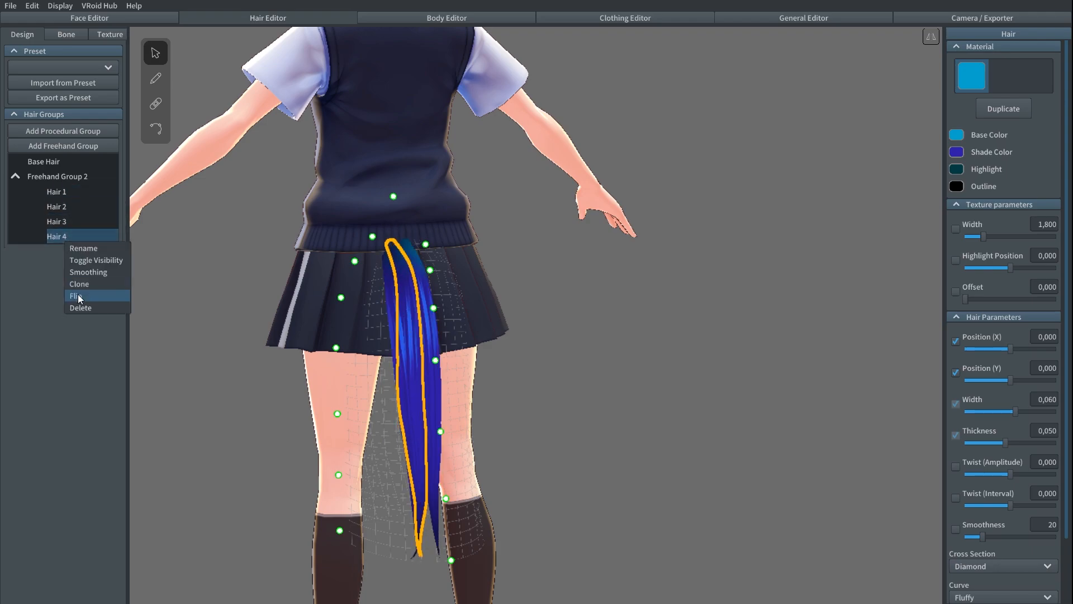
click(79, 283)
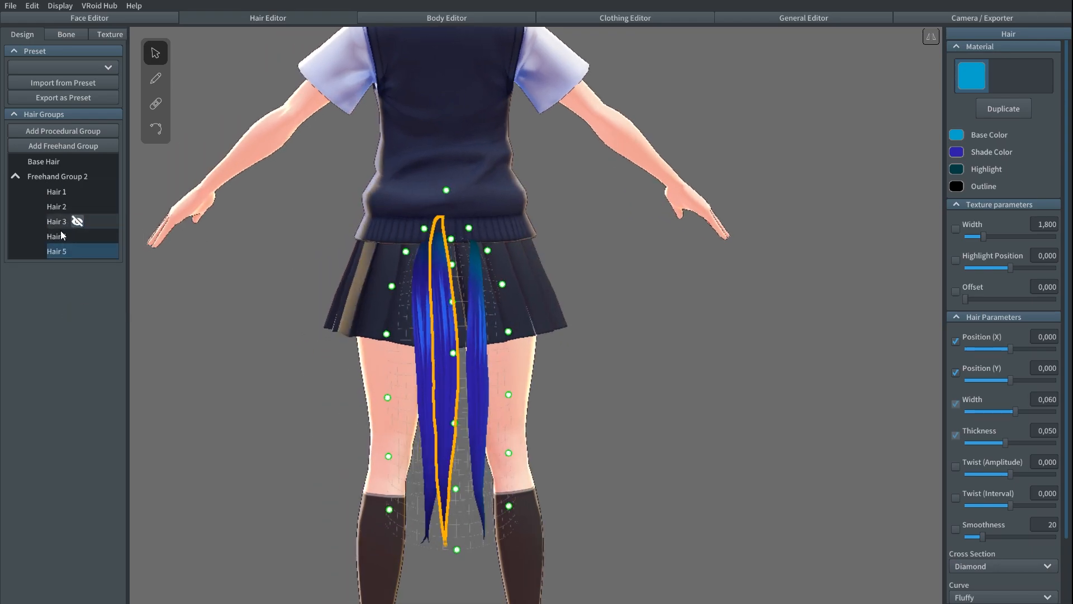
click(66, 34)
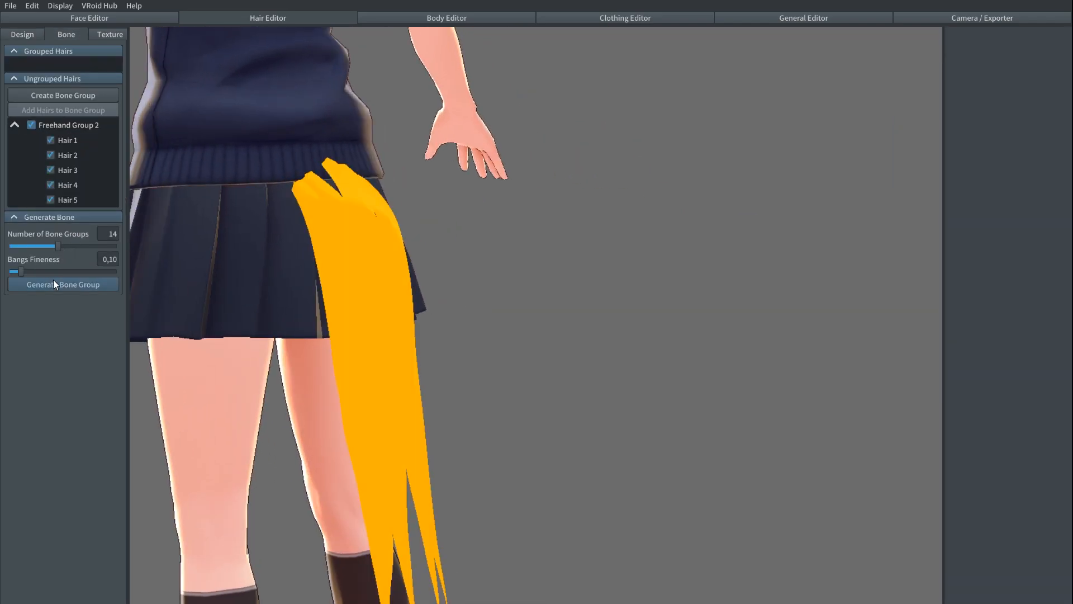
- Generate bone groups for the tail hair and toggle Enable Hair Combination for export
click(62, 284)
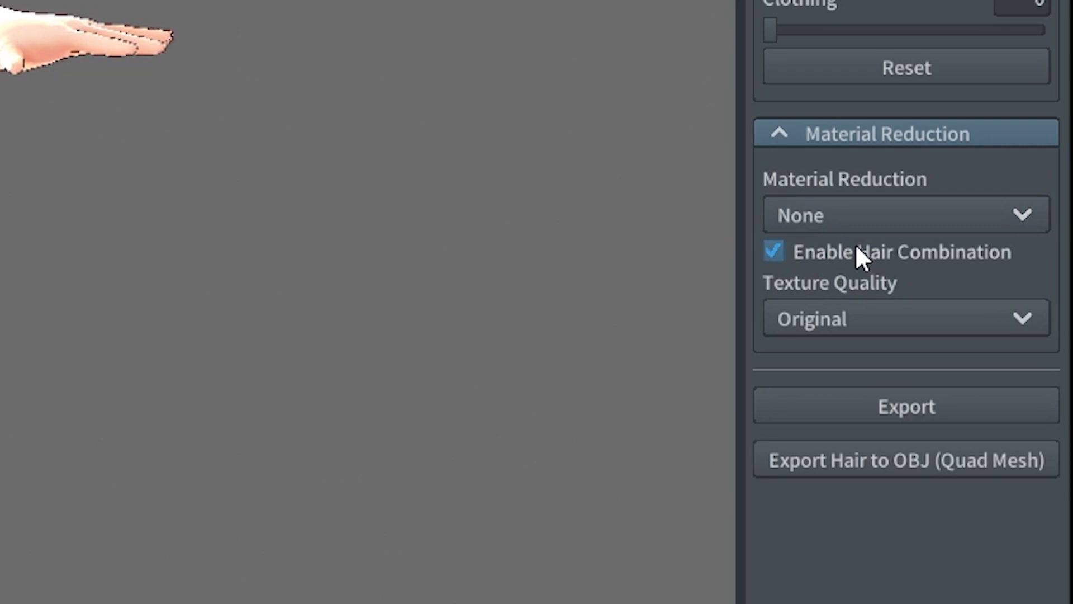
click(772, 251)
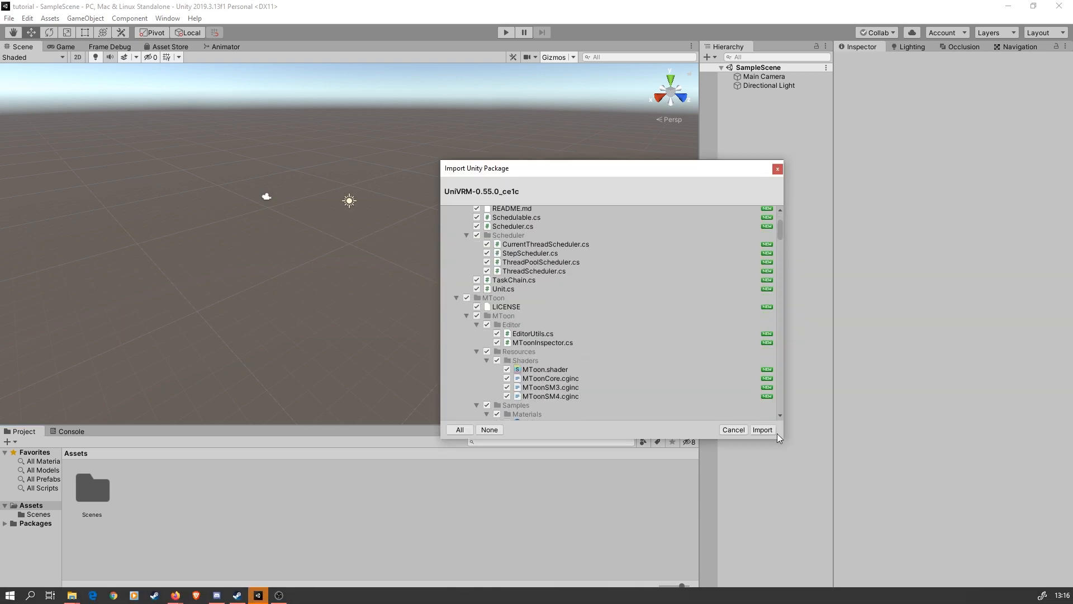
- Import all files of the UniVRM-0.55.0 unitypackage into the project
click(762, 429)
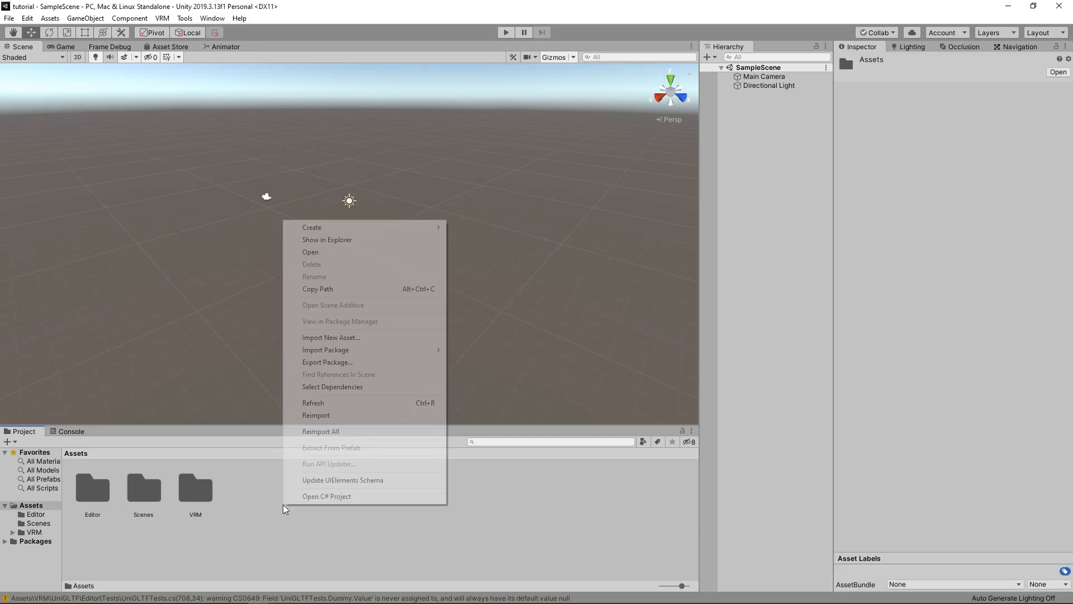
- Import the exported TailTuto VRM file into the project's Assets
click(311, 226)
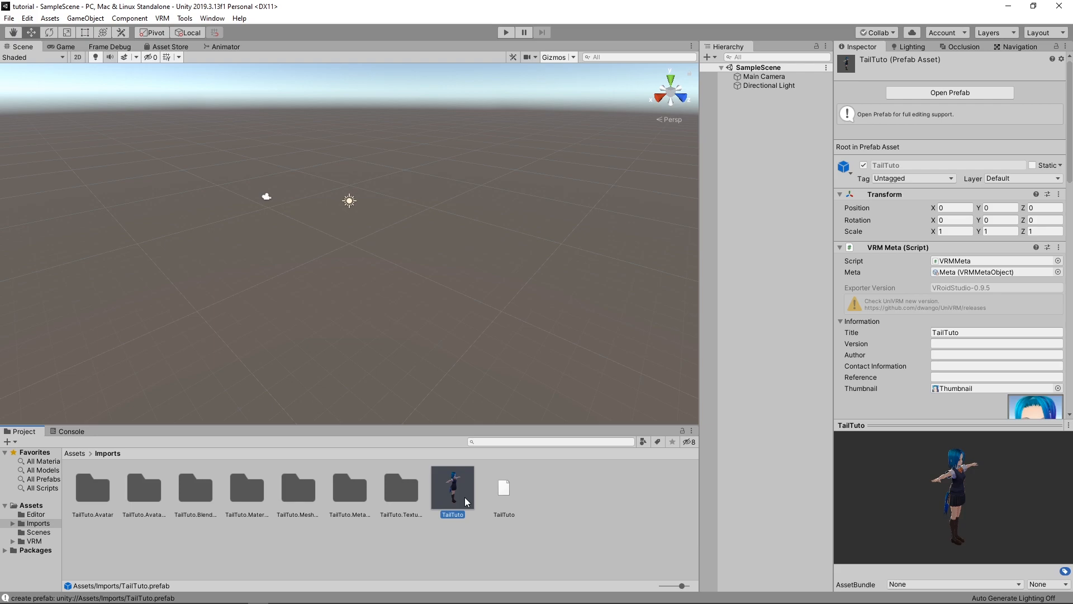
mouse_move(445, 497)
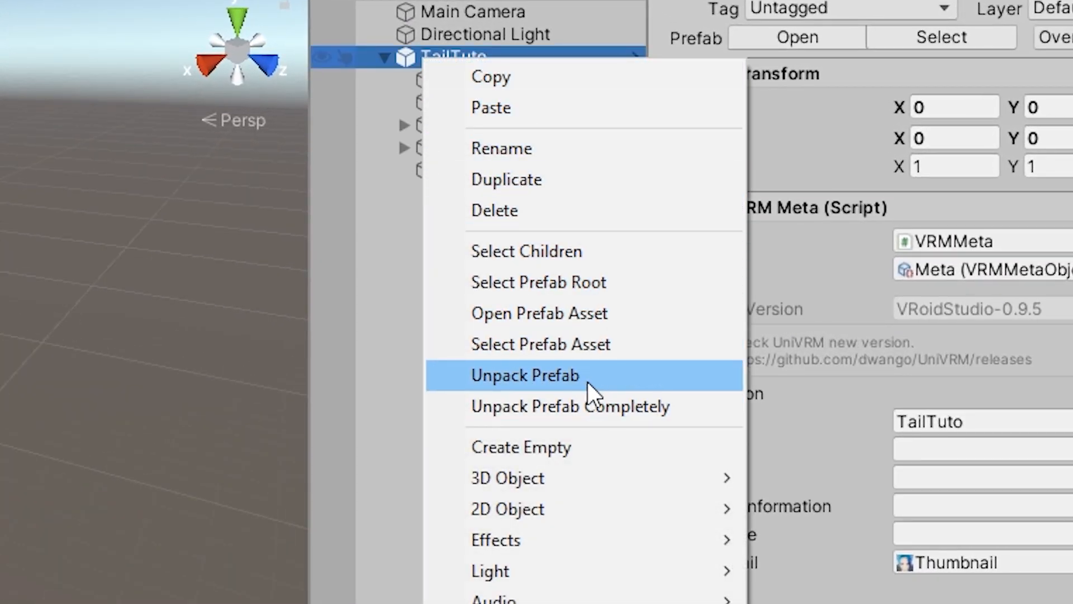
- Unpack the TailTuto prefab and drag the tail HairJoint from J_Bip_C_Head onto J_Bip_C_Hips
click(523, 375)
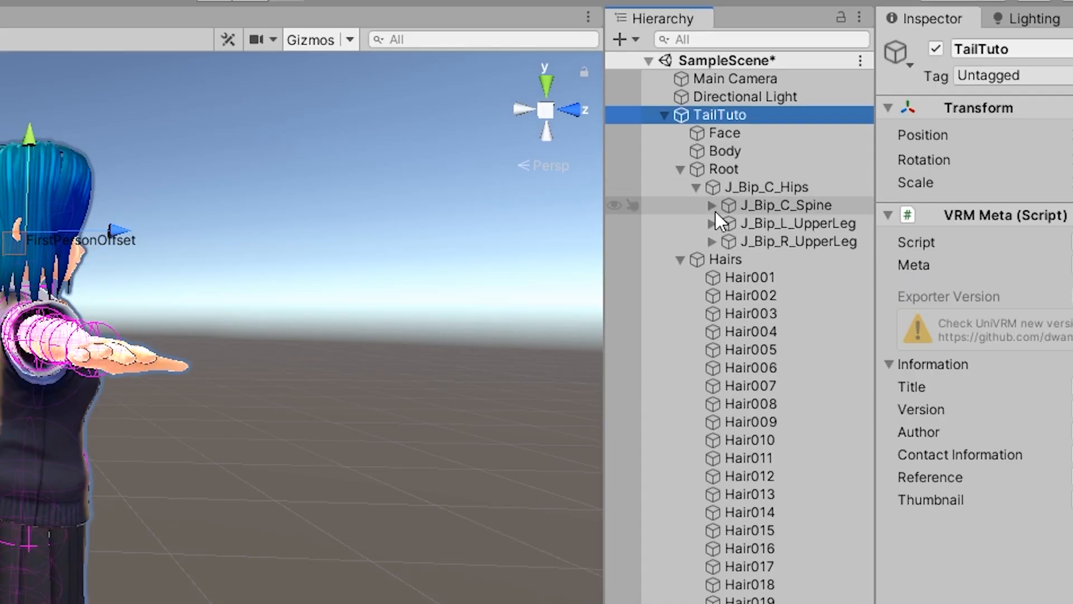
click(712, 205)
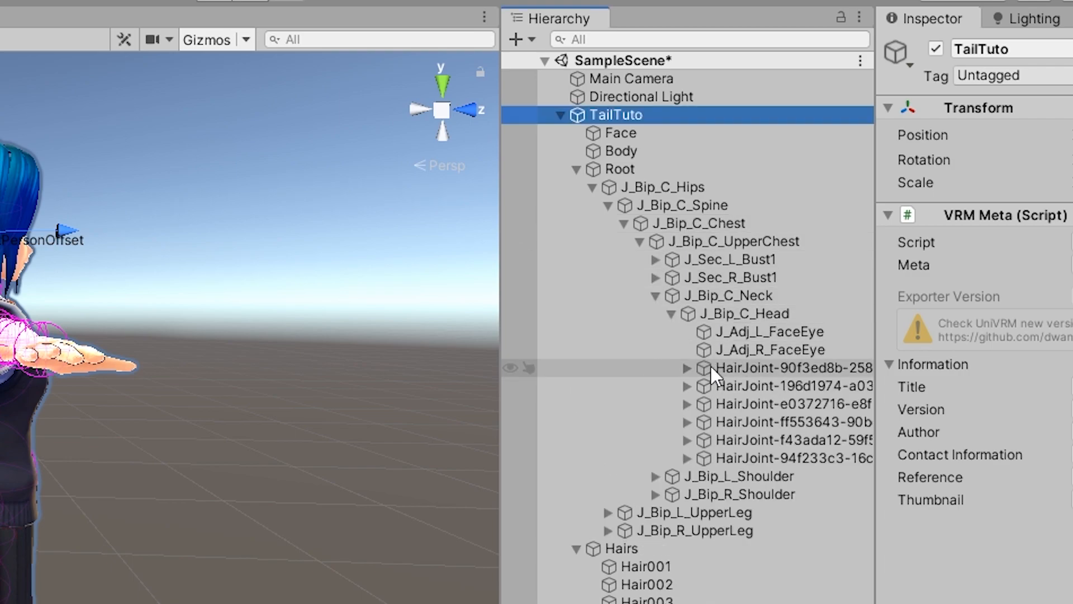
mouse_move(746, 371)
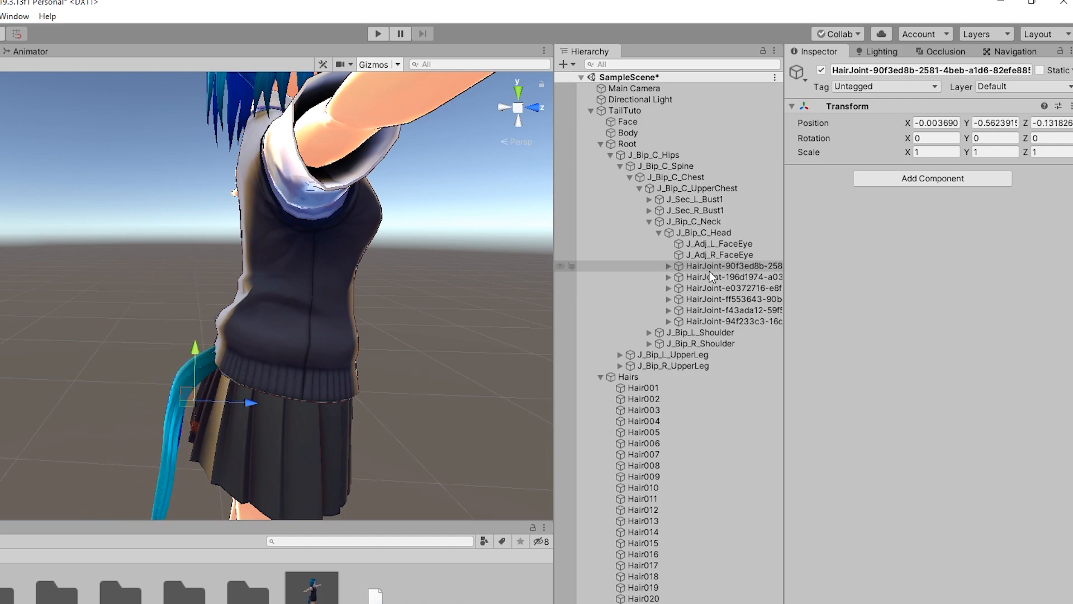
click(732, 266)
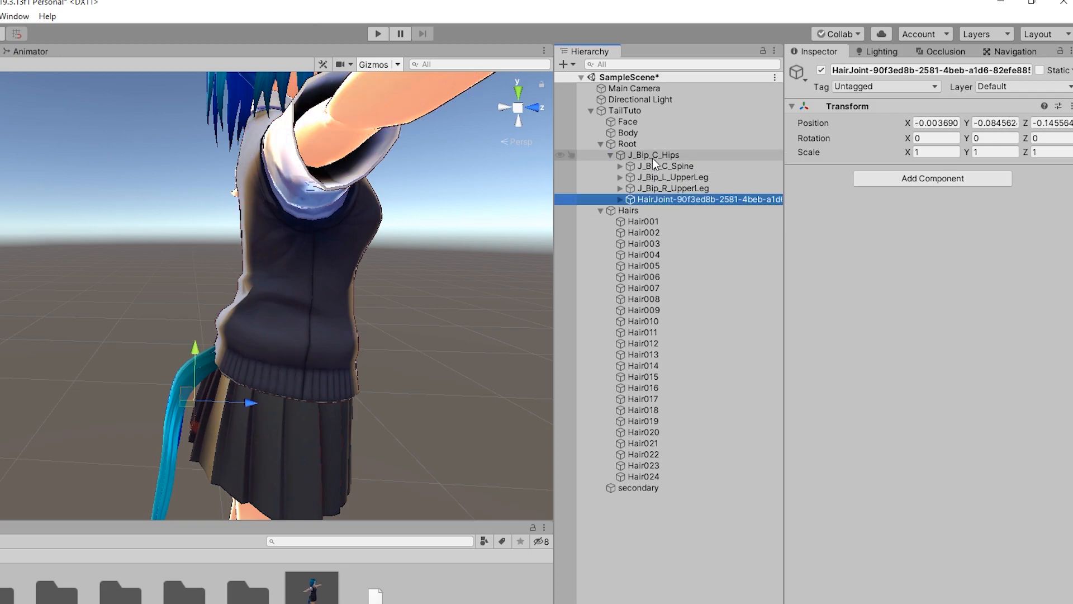
click(641, 222)
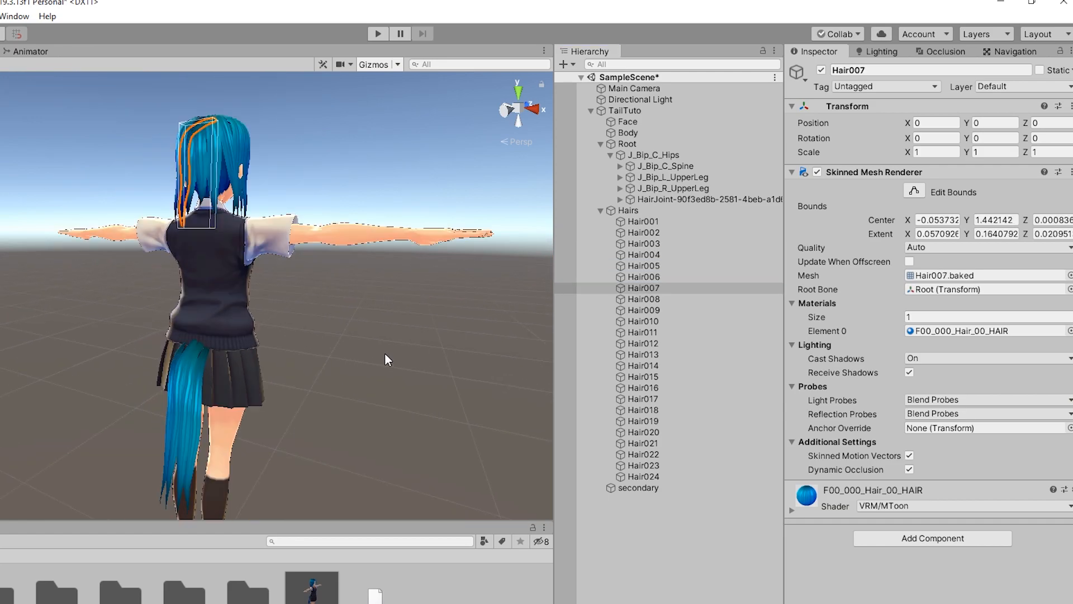
- Select the tail hair mesh object under Hairs on the model
click(642, 354)
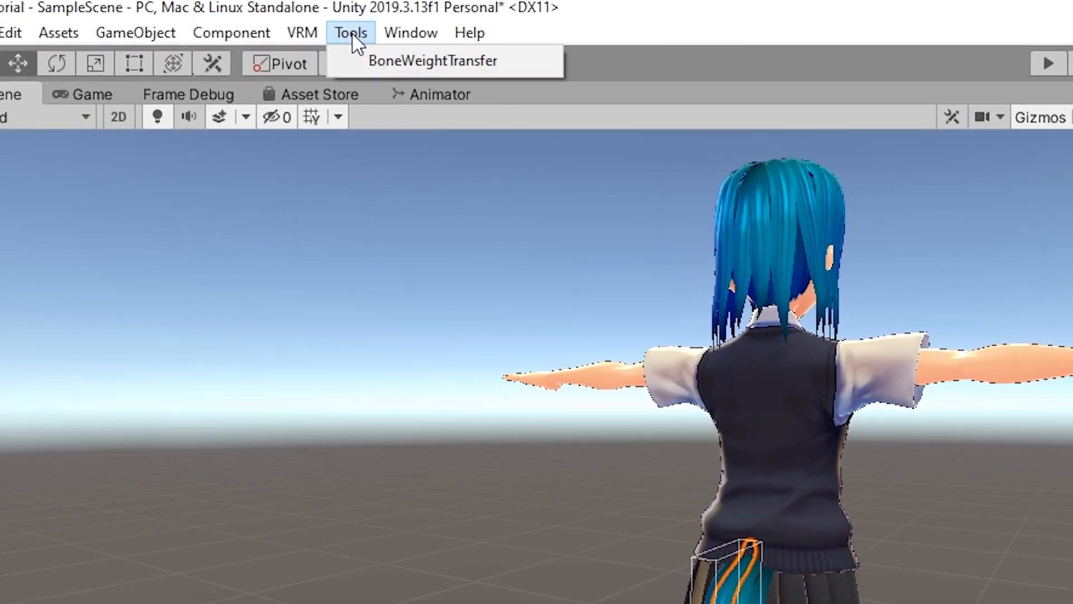
- Run BoneWeightTransfer on Hair001 from J_Bip_C_Head to J_Bip_C_Hips
click(432, 60)
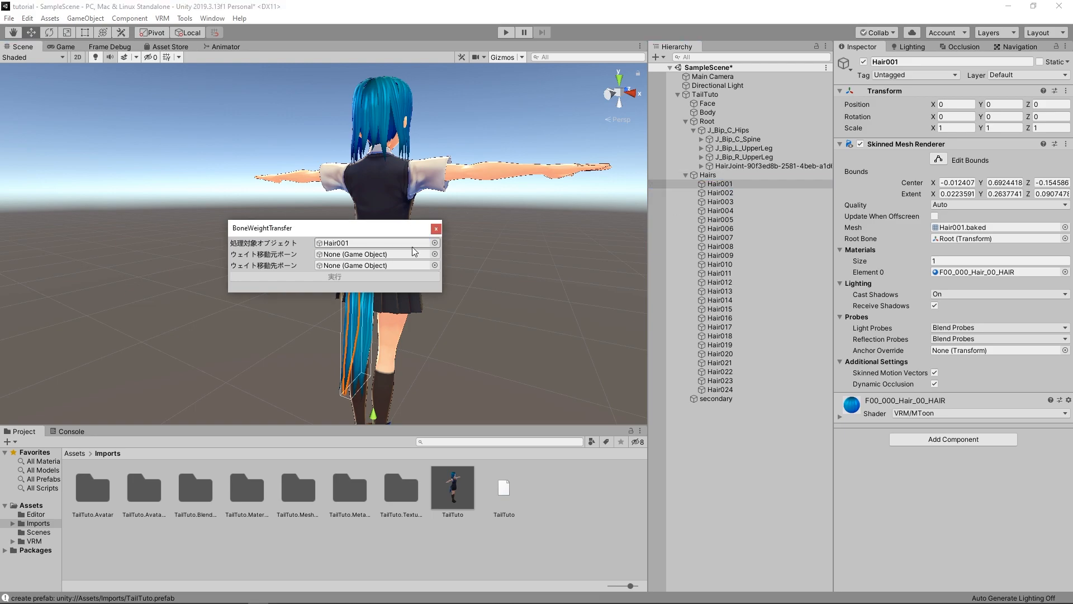
click(691, 139)
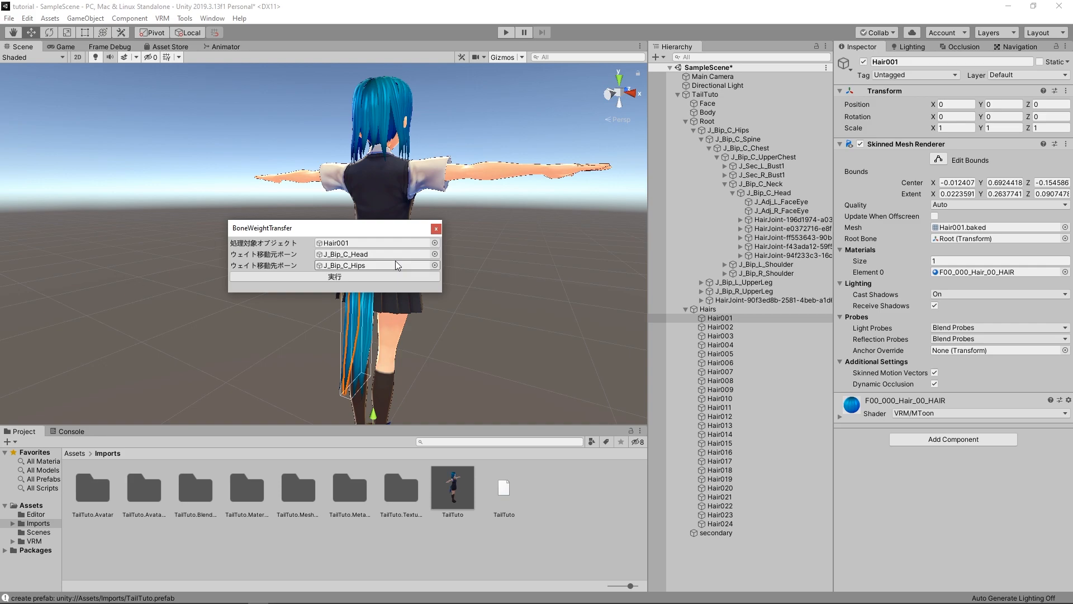
click(334, 277)
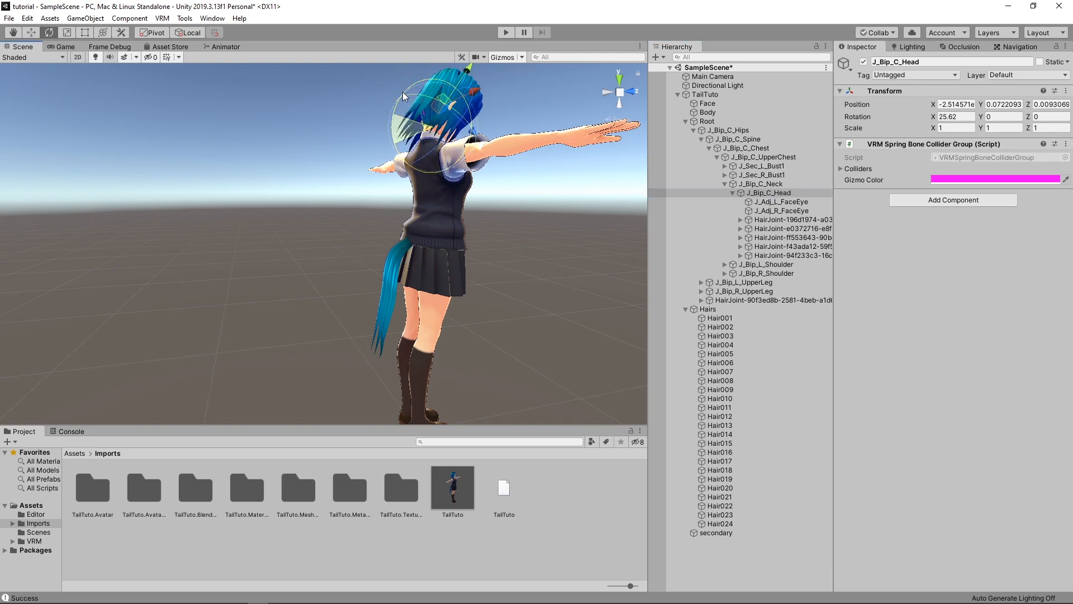
click(212, 18)
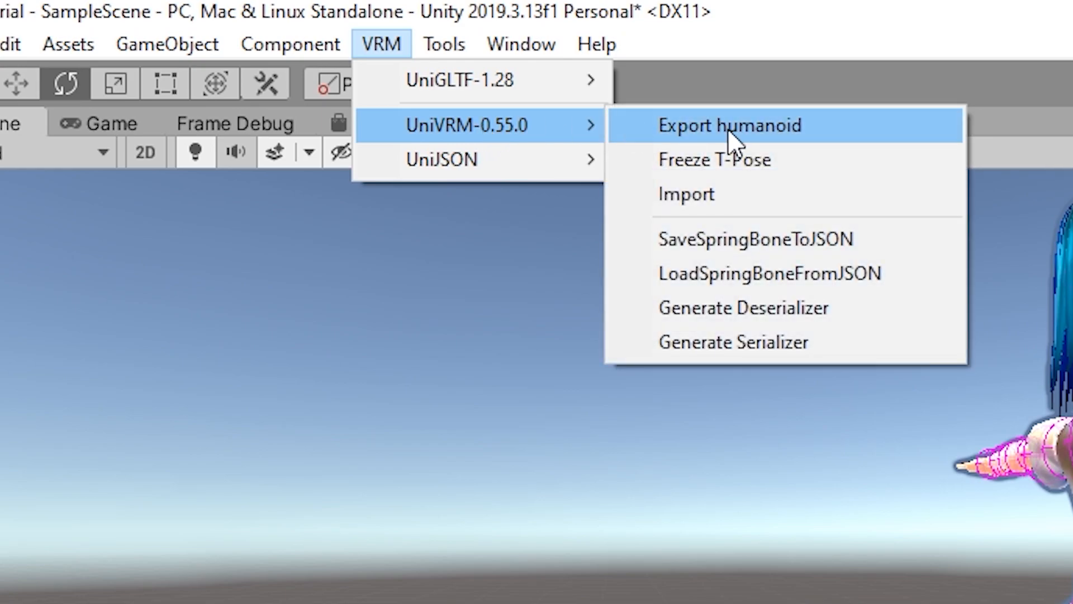
- Open Export humanoid for TailTuto and expand the VRM Exporter's Settings
click(729, 125)
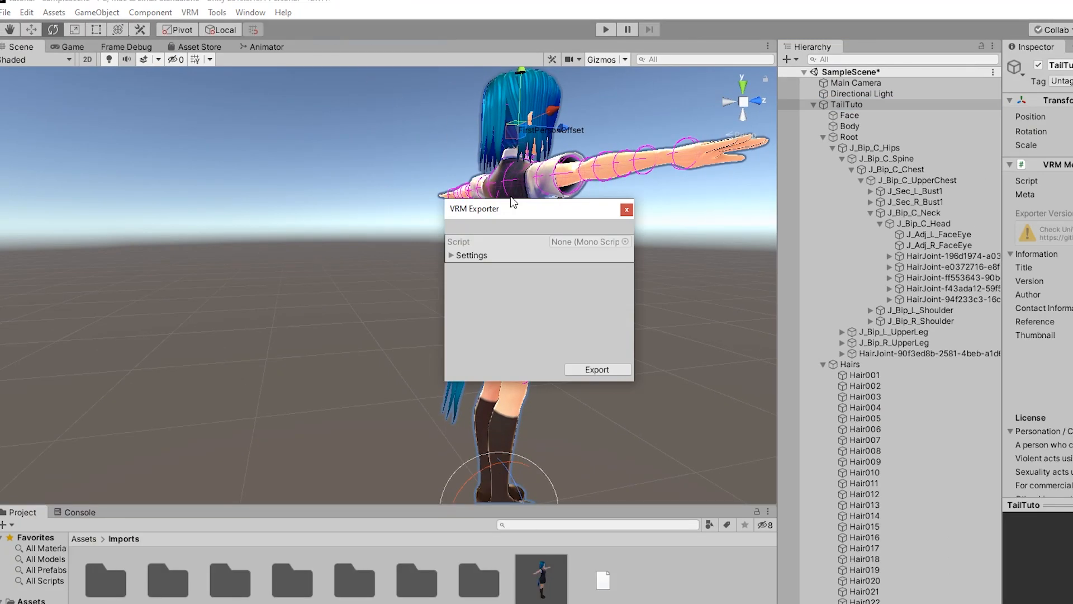
click(451, 254)
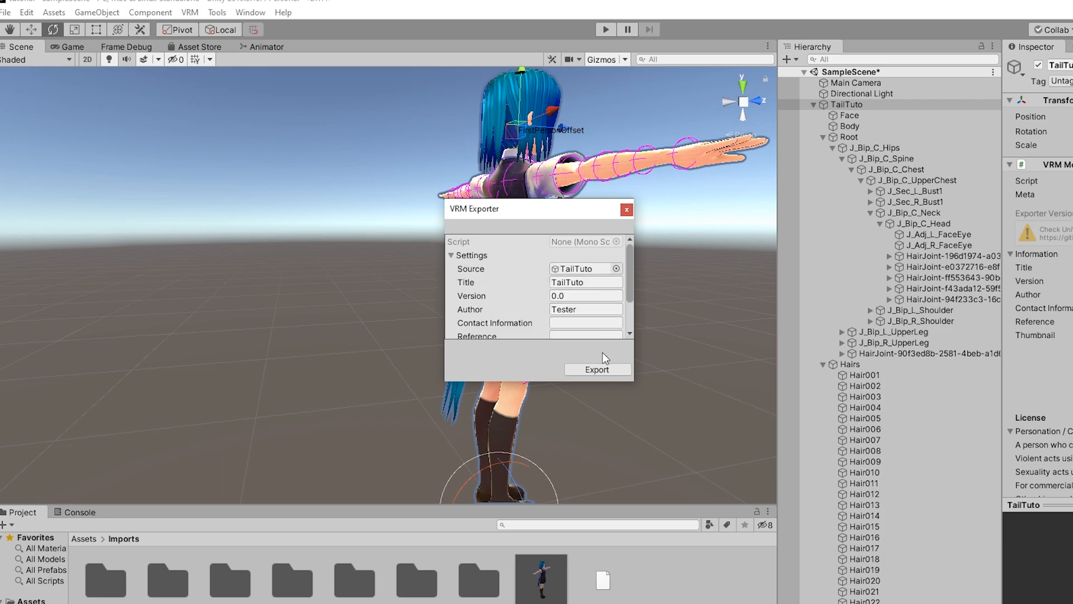